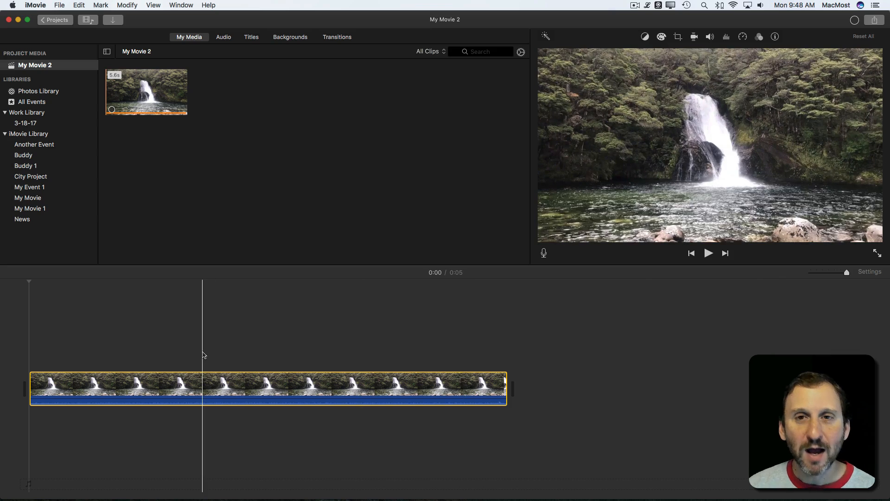
- Apply the Flipped clip filter to the waterfall clip to preview a mirrored look
{"action": "left_click", "coordinate": [286, 388]}
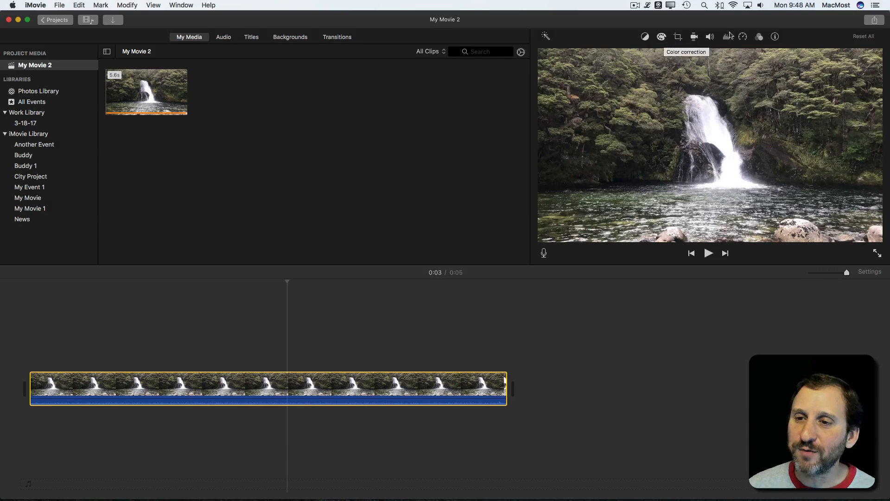
{"action": "mouse_move", "coordinate": [760, 39]}
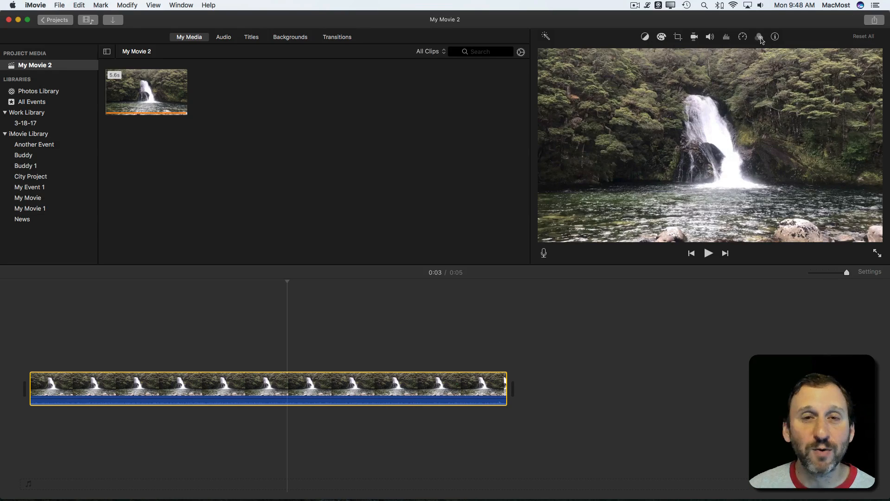
{"action": "mouse_move", "coordinate": [760, 36]}
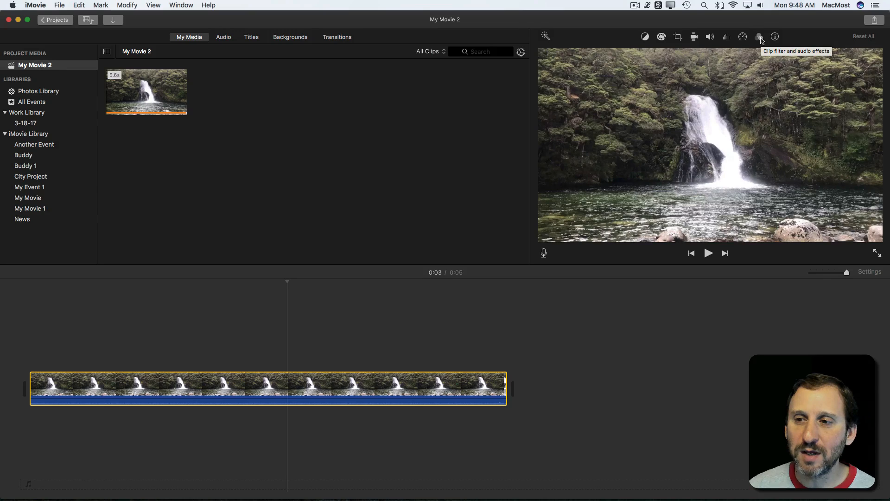
{"action": "left_click", "coordinate": [760, 37]}
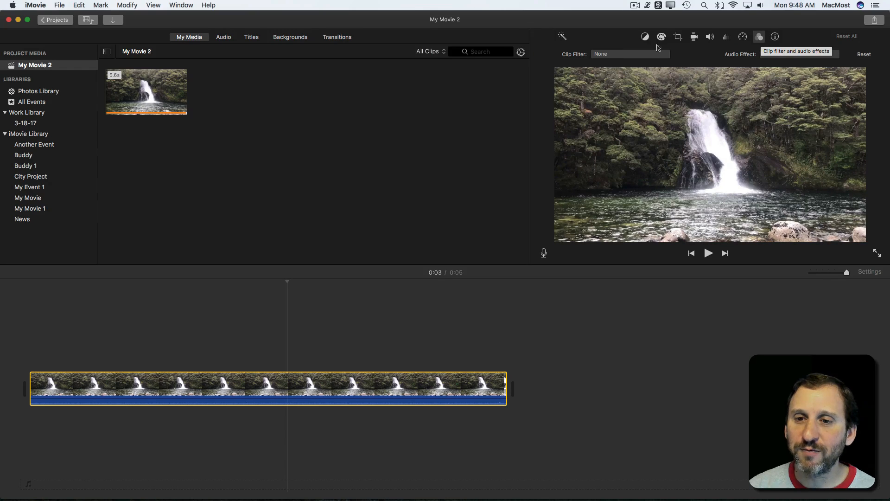
{"action": "left_click", "coordinate": [628, 54]}
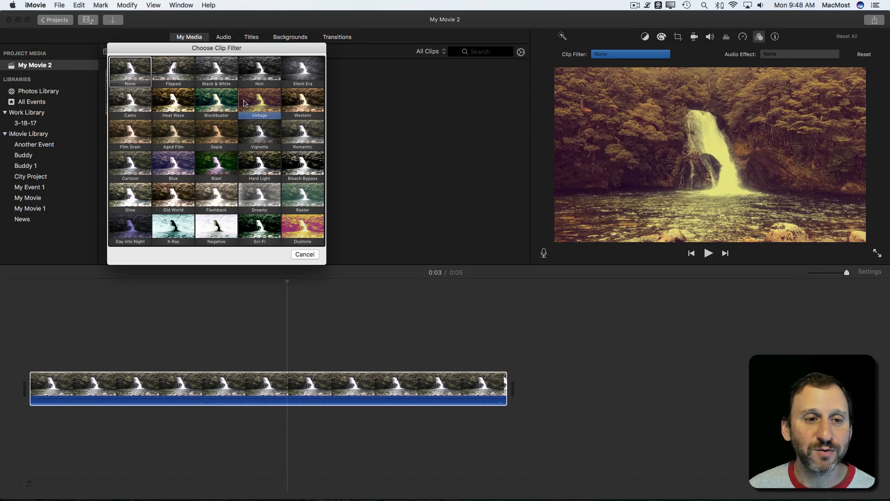
{"action": "left_click", "coordinate": [173, 72]}
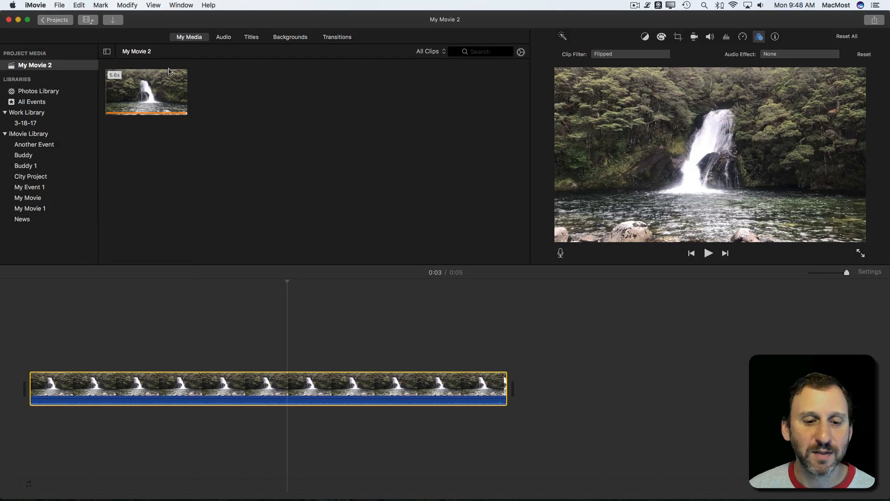
{"action": "mouse_move", "coordinate": [715, 58]}
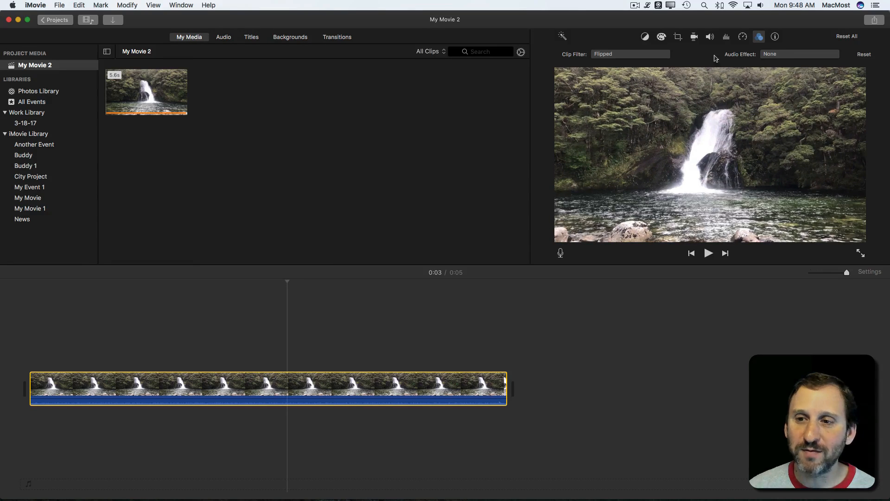
{"action": "mouse_move", "coordinate": [875, 54]}
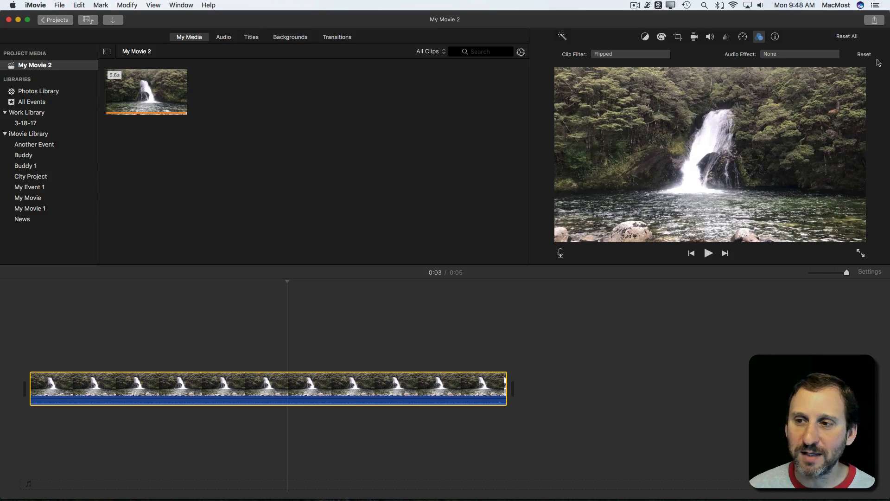
- Reset the filter and set the clip filter back to None
{"action": "left_click", "coordinate": [847, 36]}
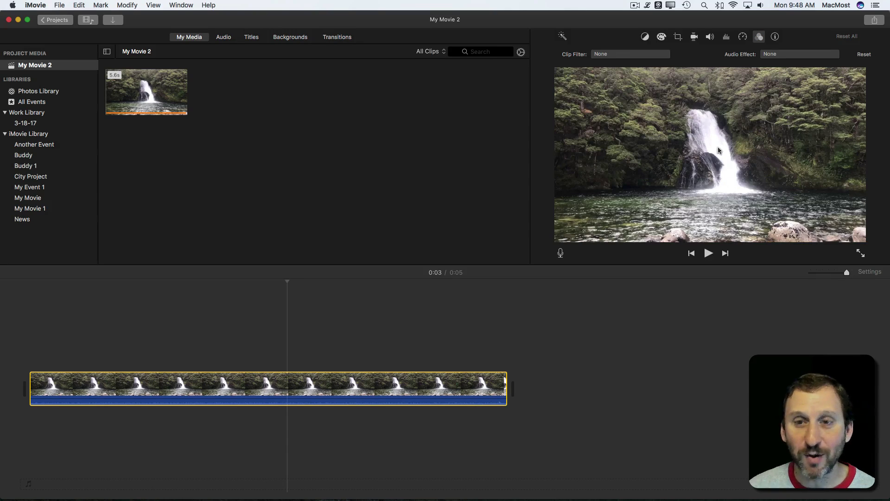
{"action": "left_click", "coordinate": [630, 54]}
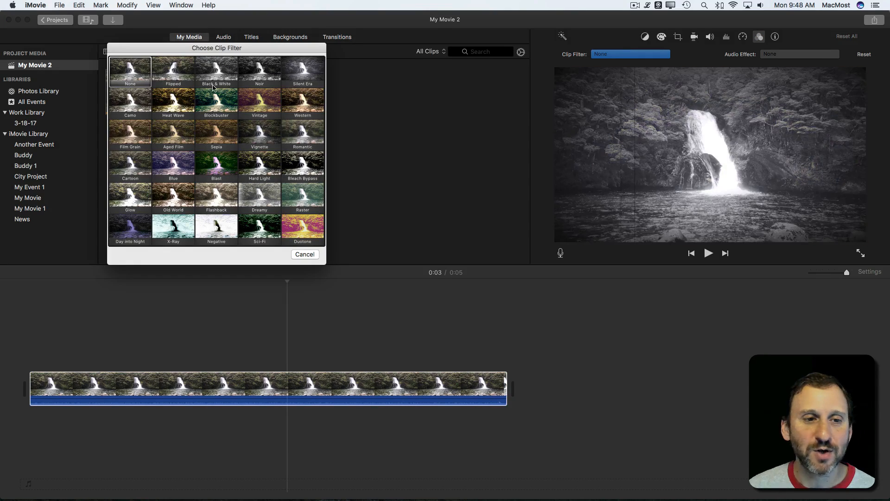
{"action": "left_click", "coordinate": [130, 73]}
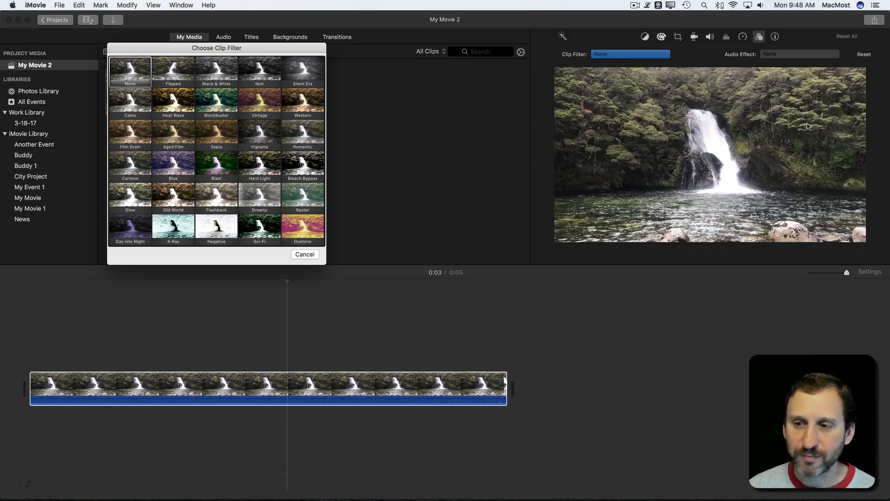
{"action": "left_click", "coordinate": [304, 254]}
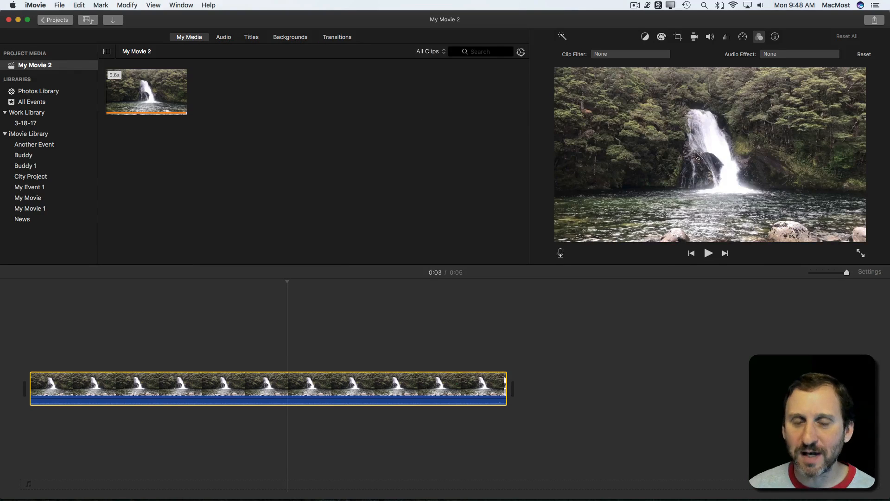
{"action": "mouse_move", "coordinate": [707, 59]}
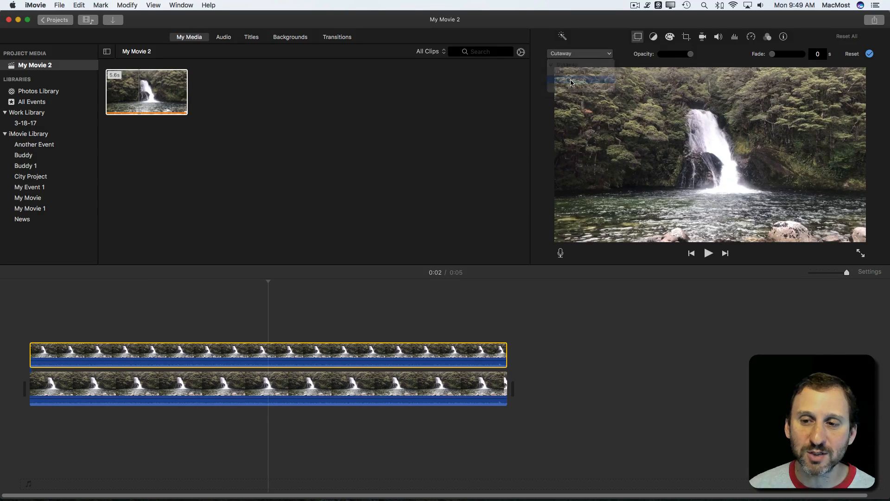
- Set the overlaid waterfall copy's video overlay style to Split Screen and deselect the clip
{"action": "left_click", "coordinate": [579, 53]}
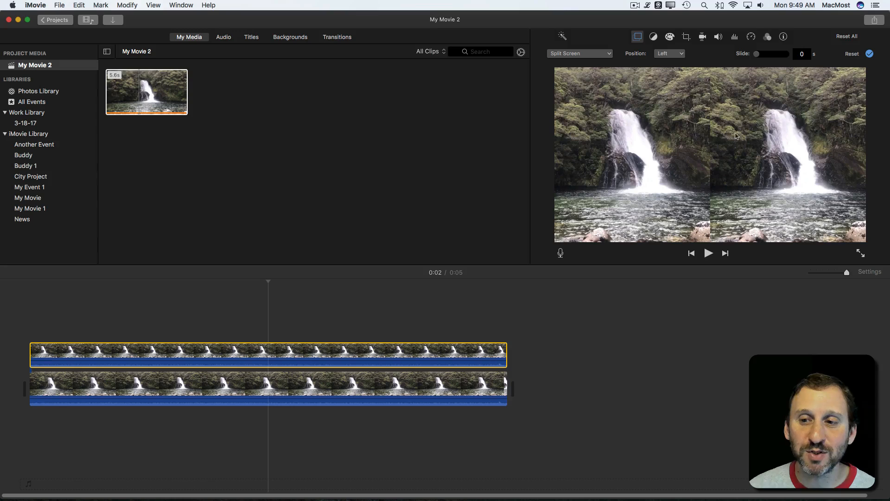
{"action": "mouse_move", "coordinate": [783, 133]}
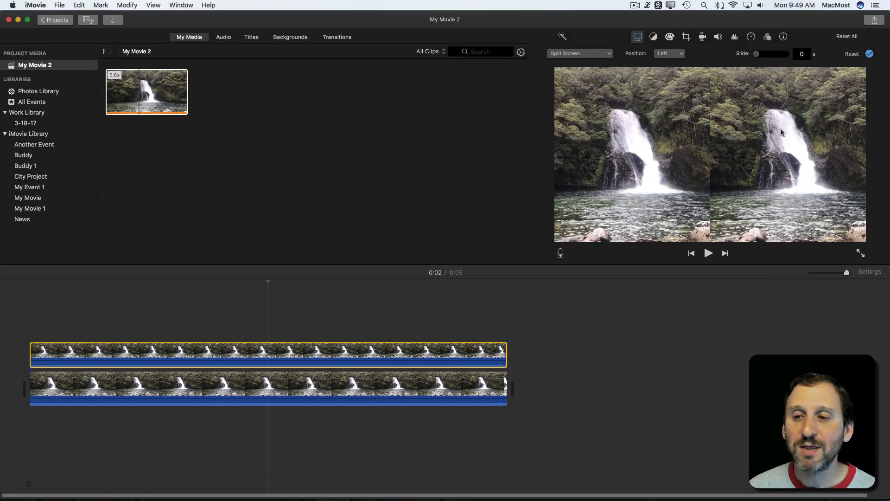
{"action": "mouse_move", "coordinate": [739, 138]}
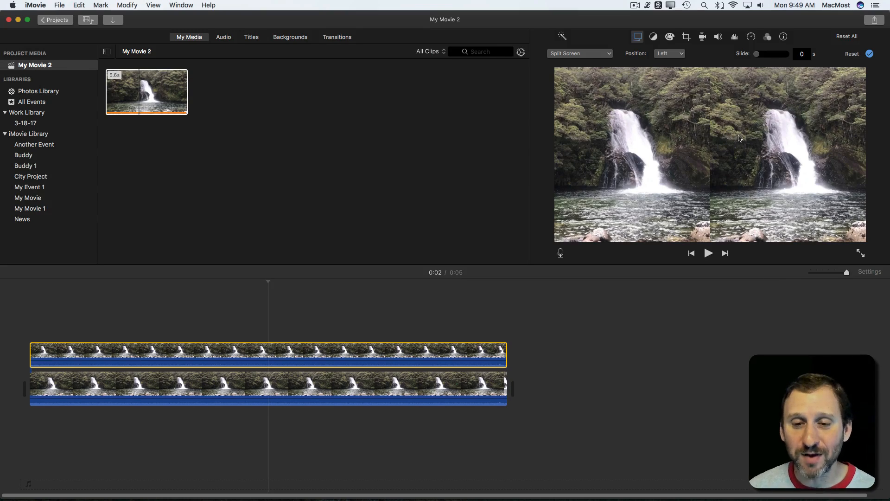
{"action": "left_click", "coordinate": [31, 335]}
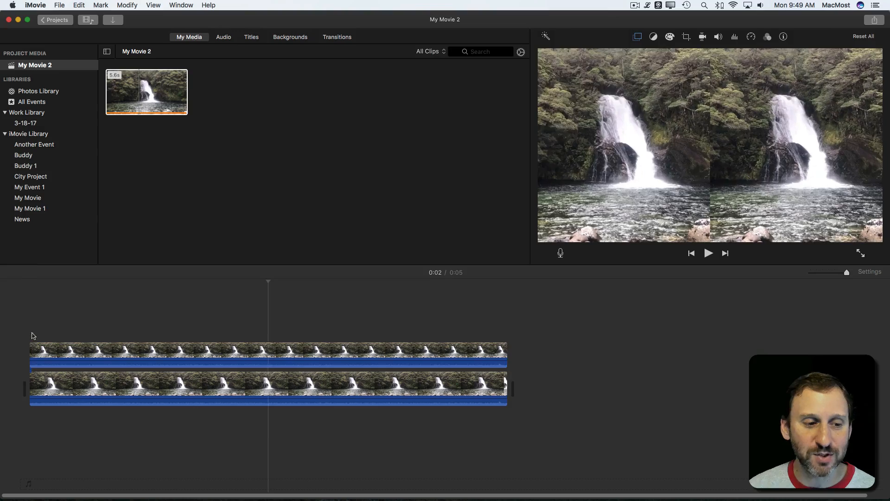
- Apply the Flipped filter to the overlay copy so the waterfalls mirror each other
{"action": "left_click", "coordinate": [708, 254]}
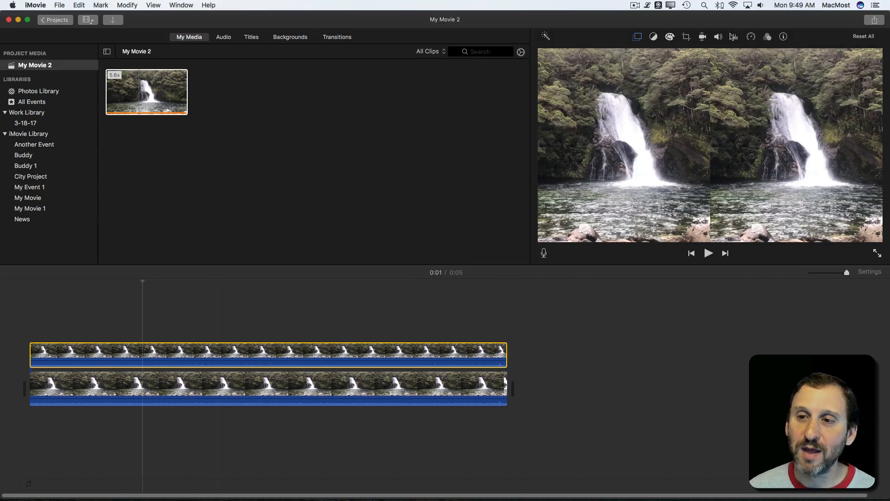
{"action": "left_click", "coordinate": [769, 36]}
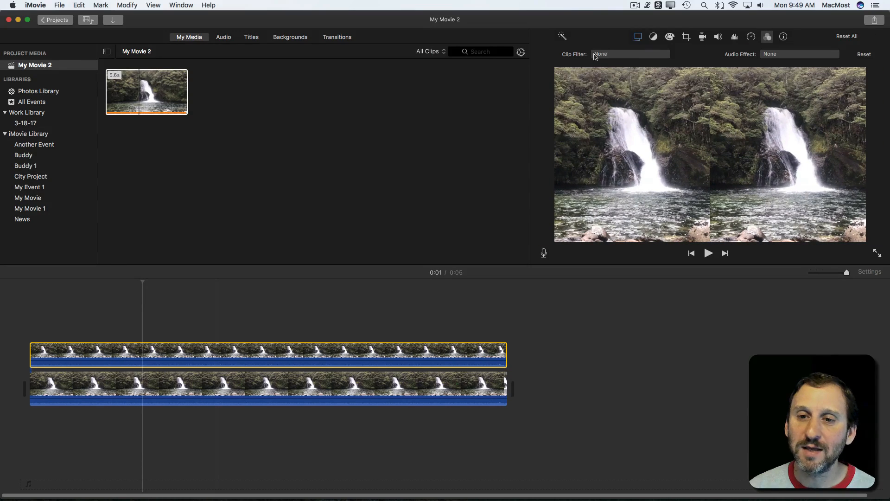
{"action": "left_click", "coordinate": [629, 54]}
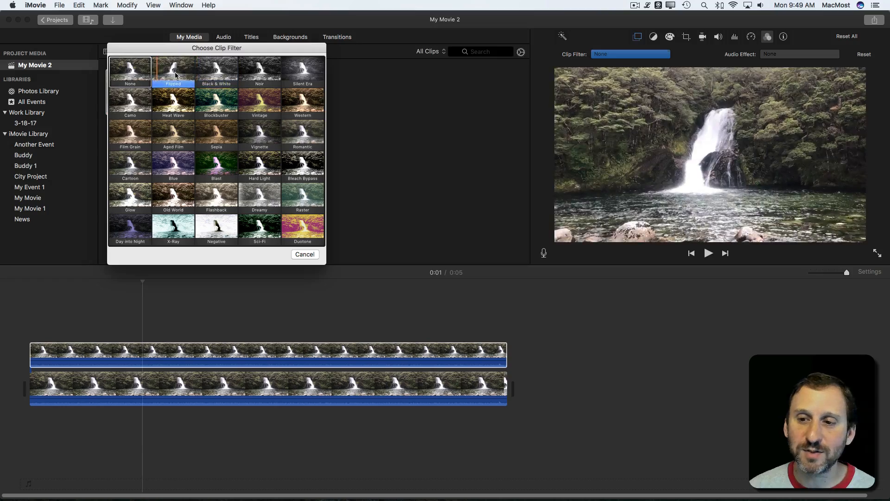
{"action": "left_click", "coordinate": [173, 71]}
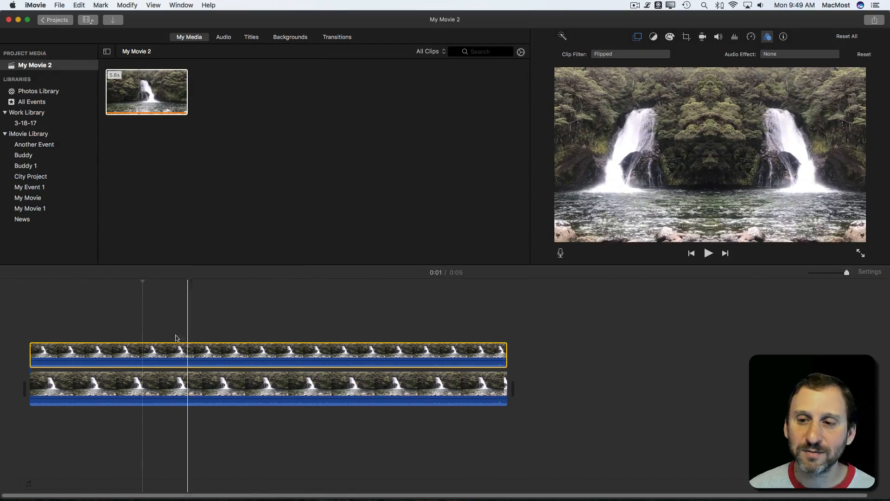
- Reposition in the timeline and return to the split-screen overlay settings
{"action": "left_click", "coordinate": [297, 353]}
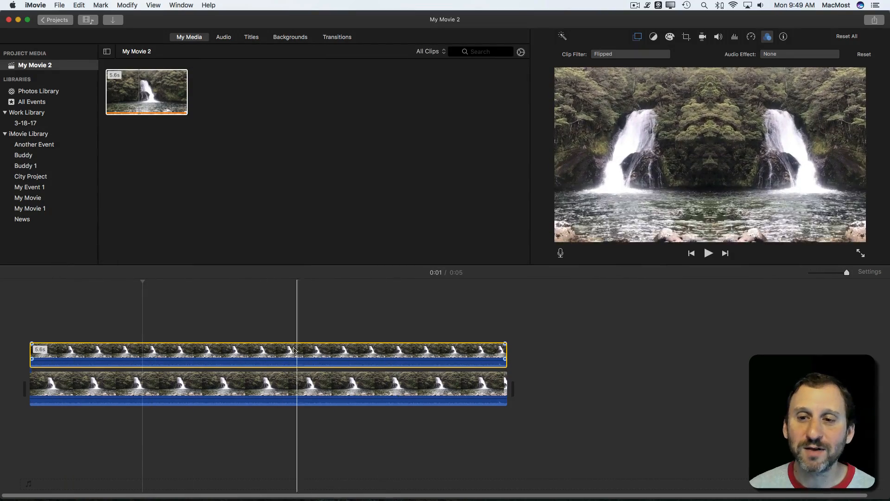
{"action": "left_click", "coordinate": [235, 352]}
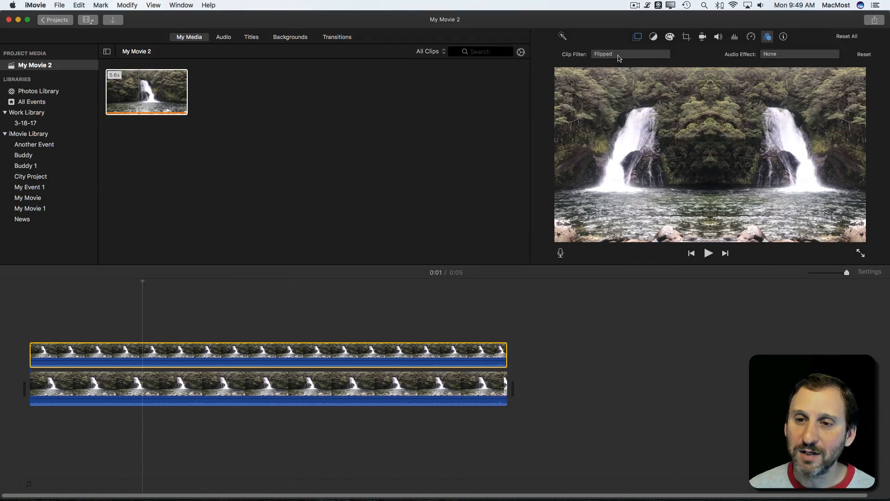
{"action": "left_click", "coordinate": [636, 36]}
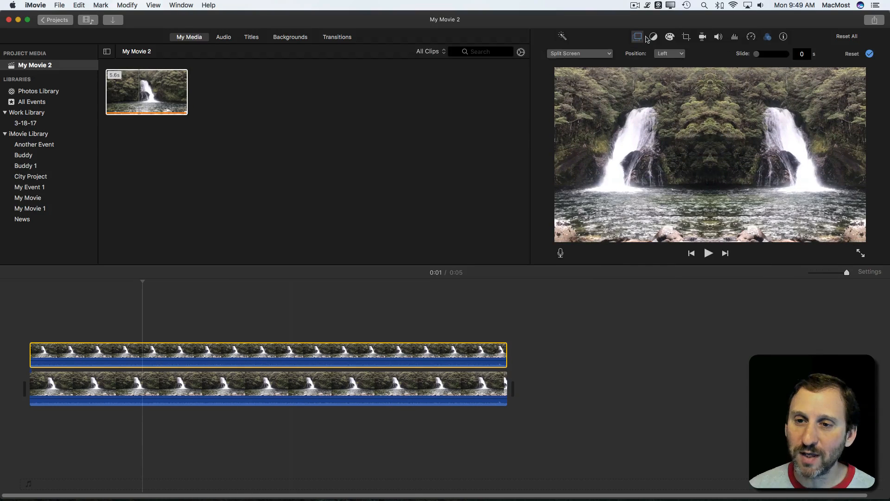
- Deselect the overlay clip and play back the mirrored waterfall pair in the viewer
{"action": "left_click", "coordinate": [668, 53]}
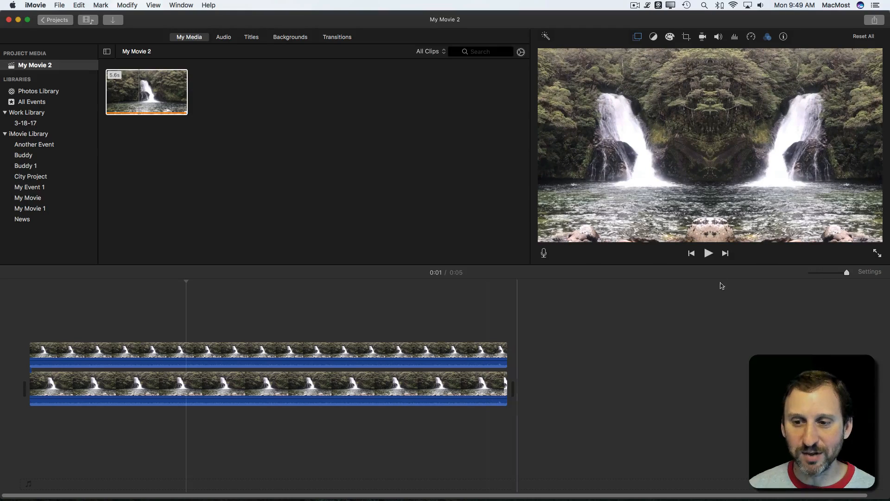
{"action": "mouse_move", "coordinate": [641, 166]}
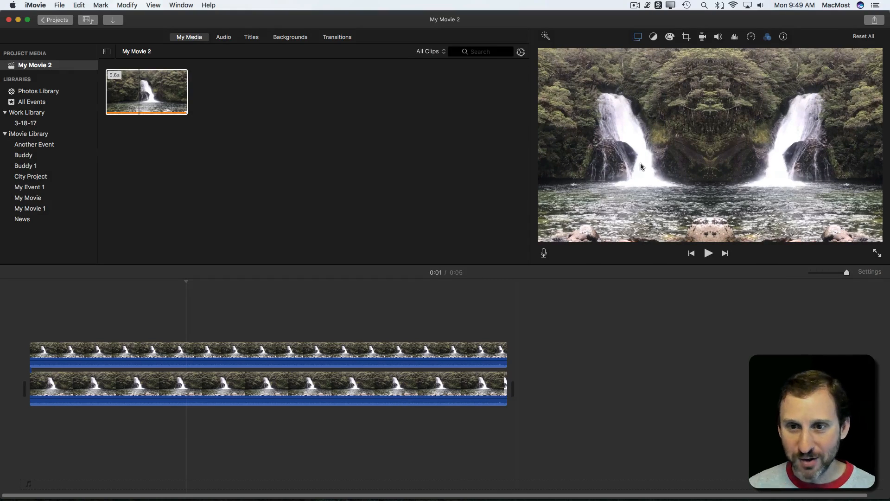
{"action": "mouse_move", "coordinate": [706, 122]}
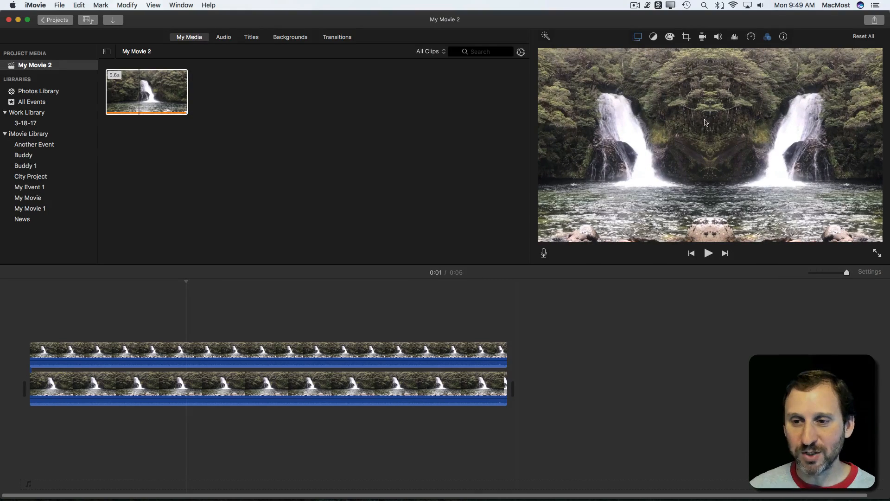
{"action": "mouse_move", "coordinate": [708, 134]}
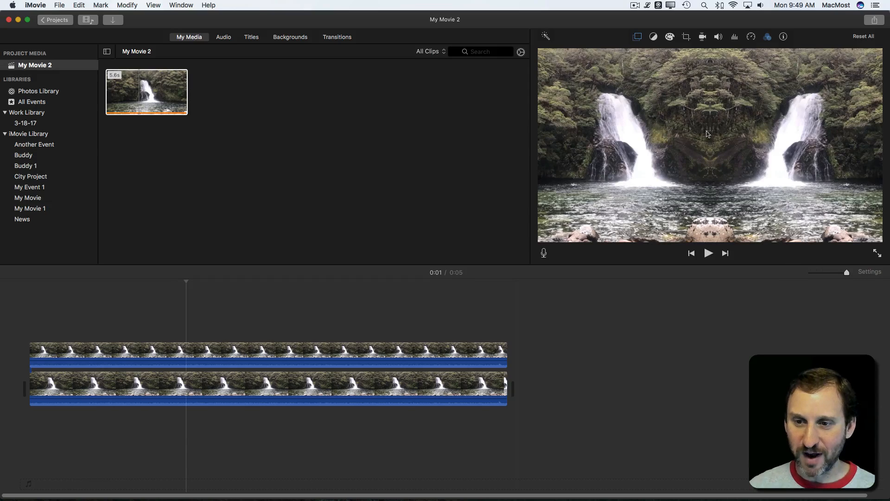
{"action": "left_click", "coordinate": [148, 386]}
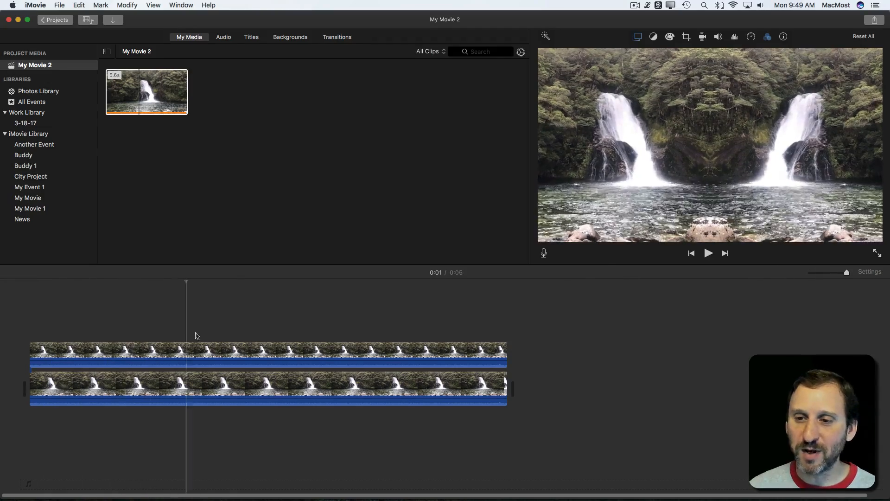
{"action": "left_click", "coordinate": [411, 331]}
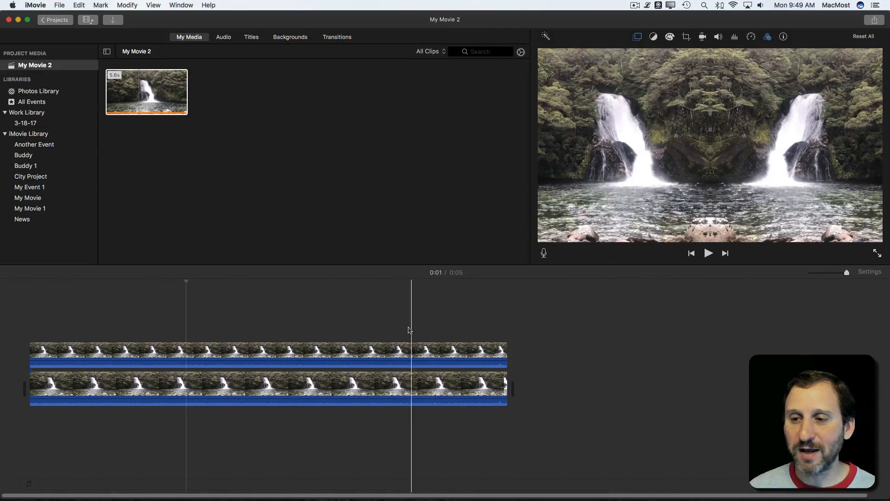